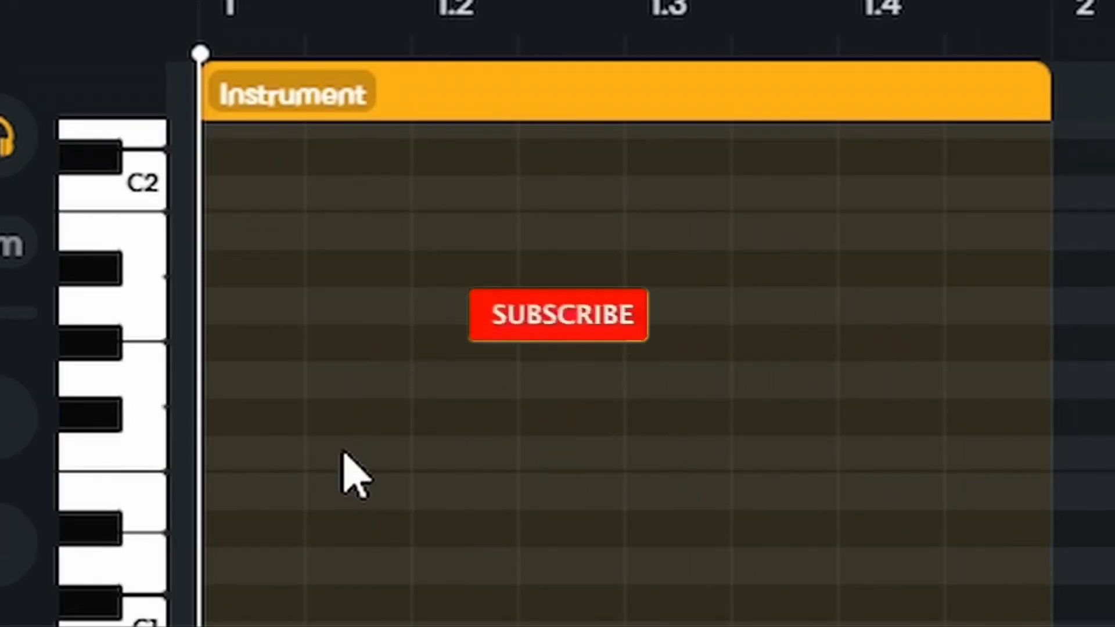
Drag the Instrument region's right edge to bar 5 so it spans four bars
left_click(558, 315)
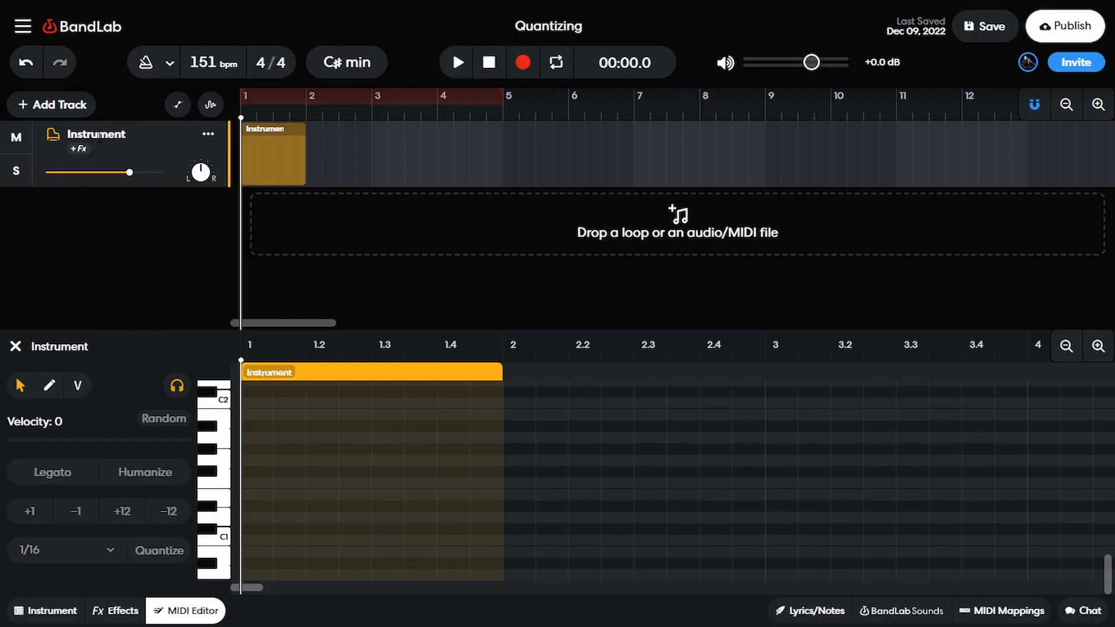
left_click(50, 104)
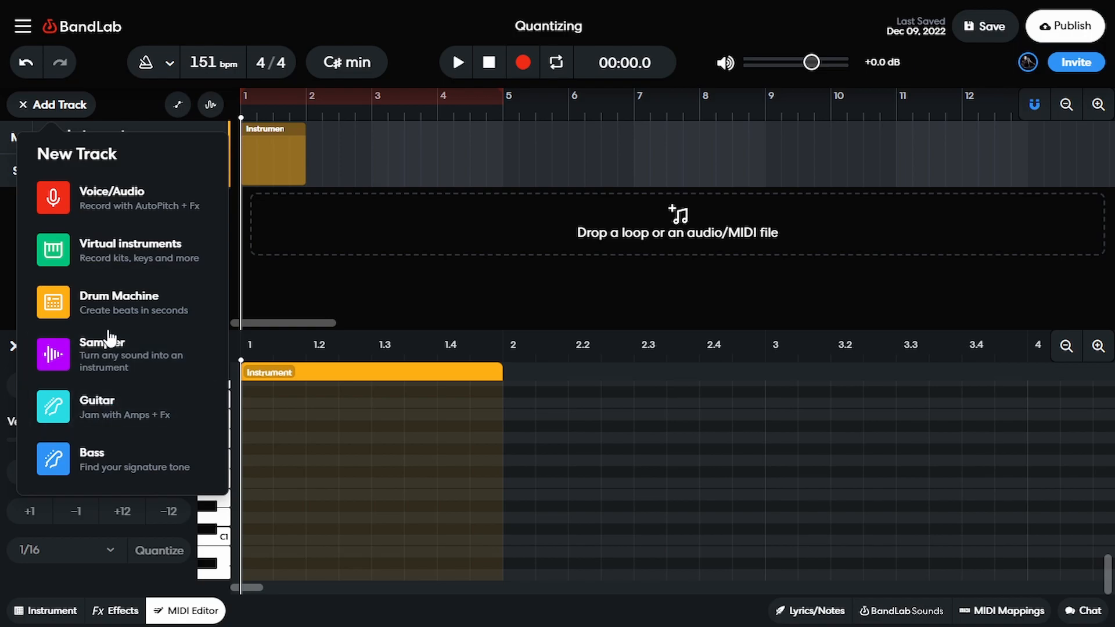
mouse_move(133, 364)
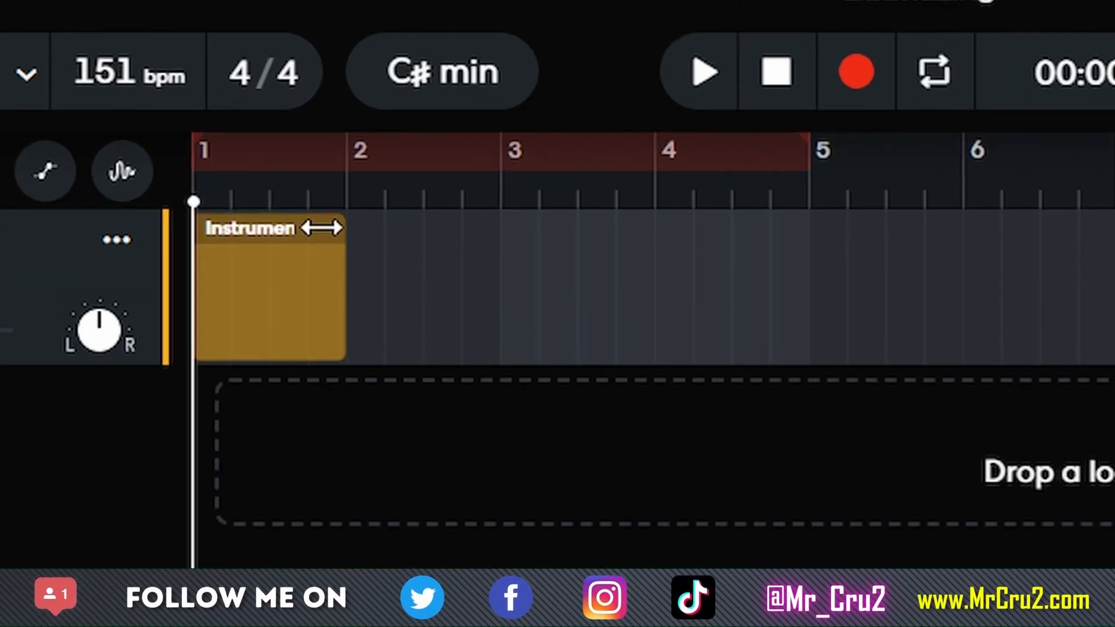
left_click_drag(334, 227, 797, 228)
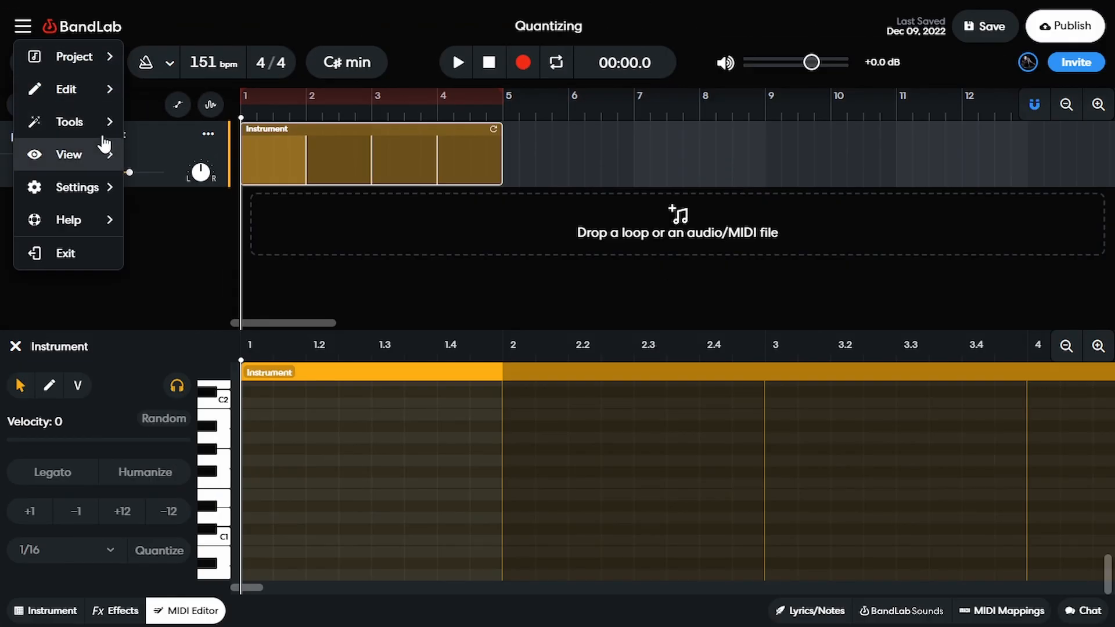
left_click(78, 186)
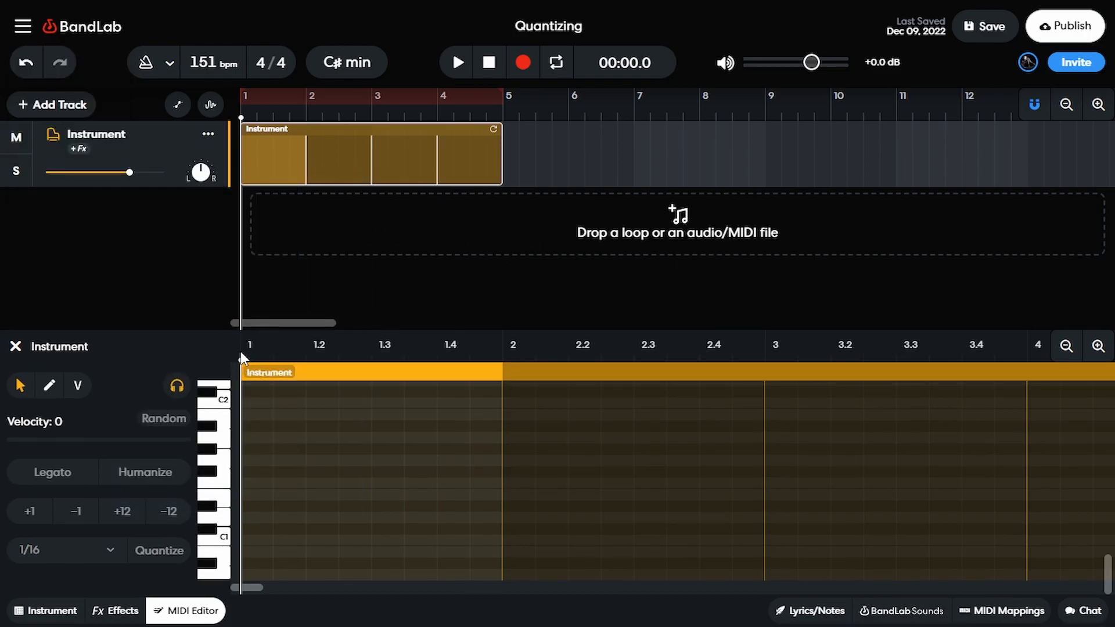
mouse_move(522, 63)
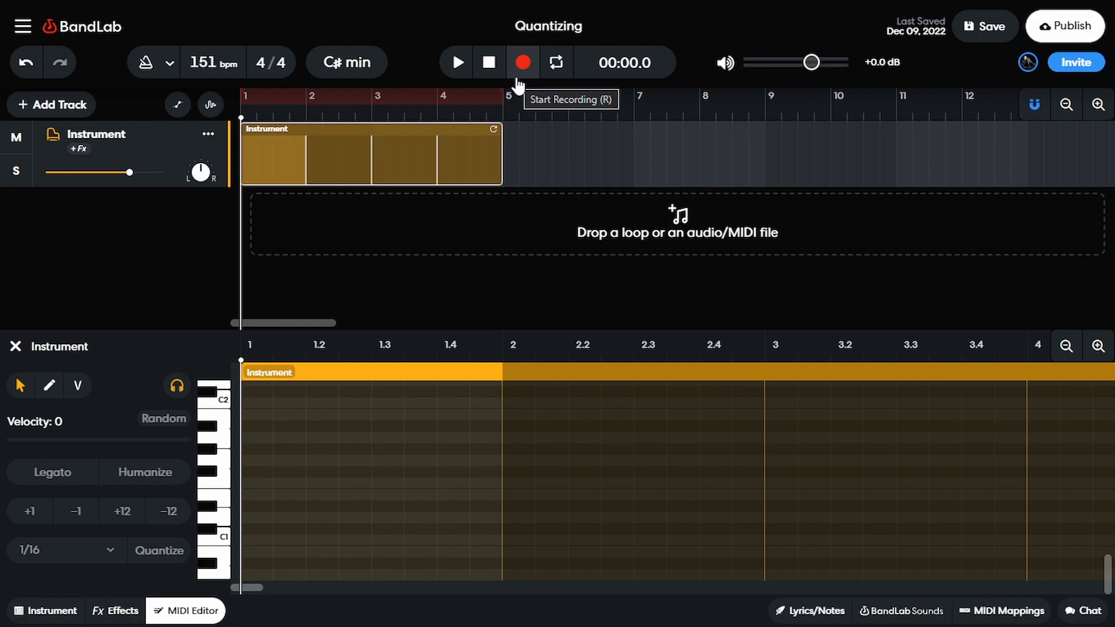
mouse_move(144, 567)
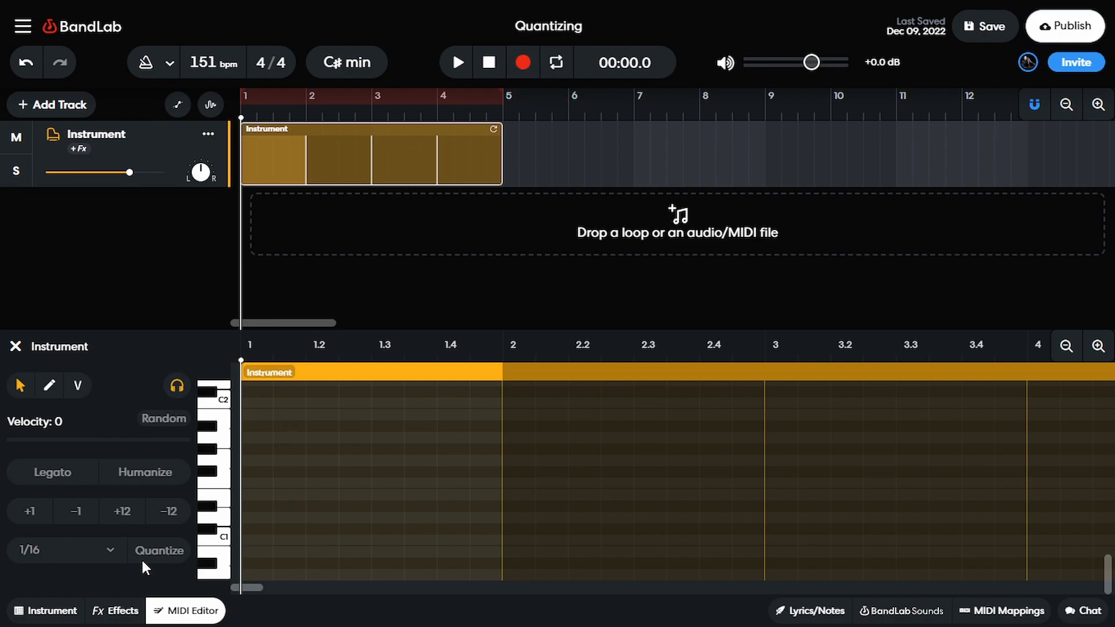
mouse_move(334, 326)
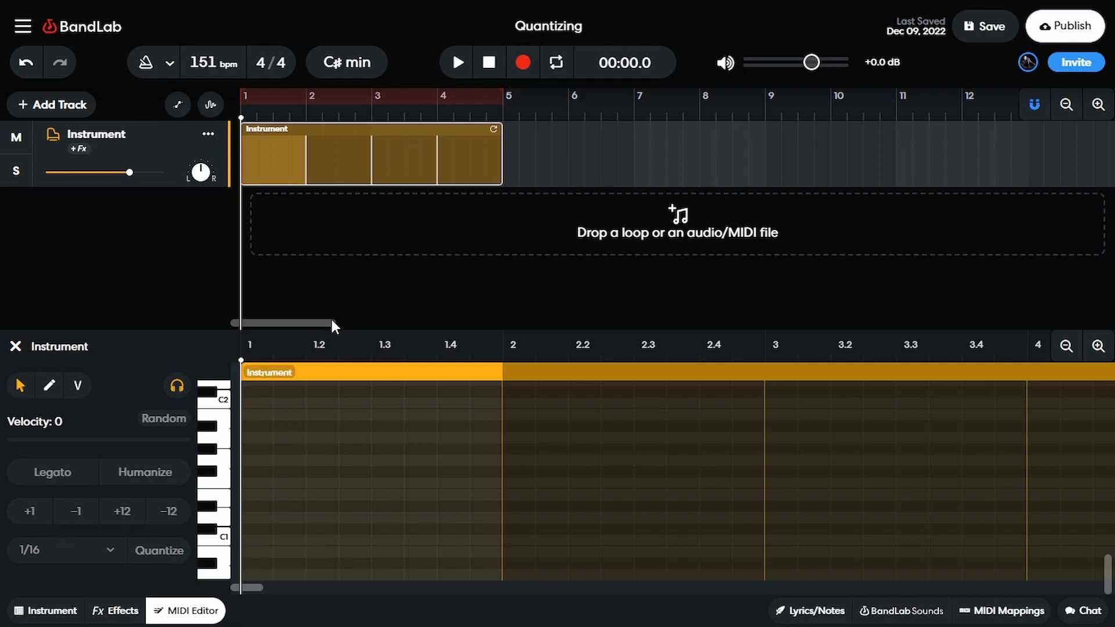
mouse_move(306, 466)
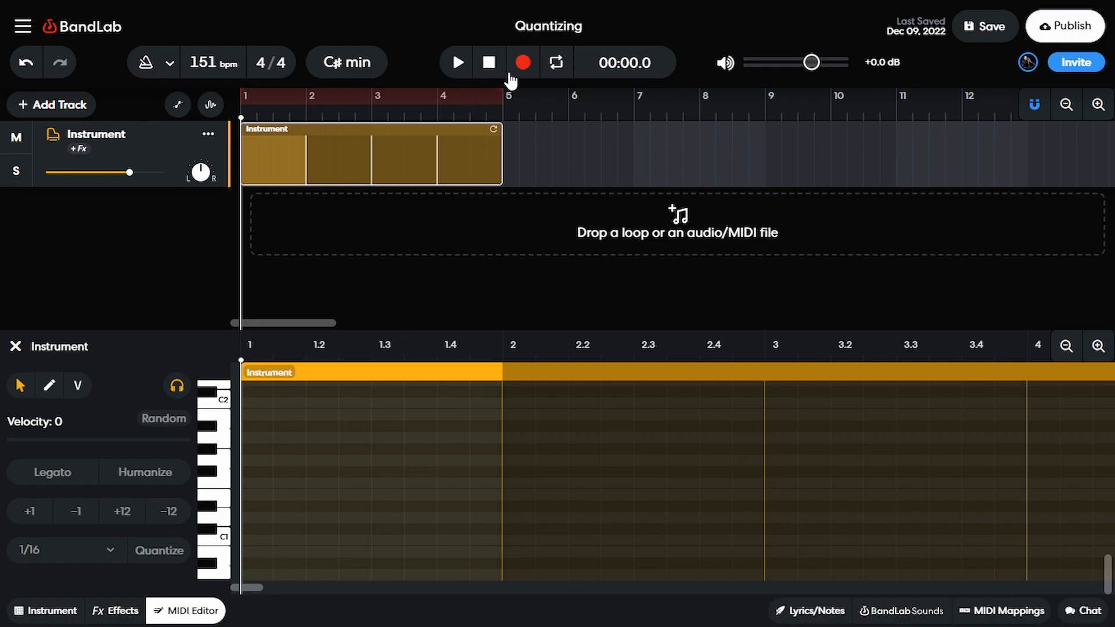
Record a MIDI performance into the four-bar Instrument region
left_click(523, 63)
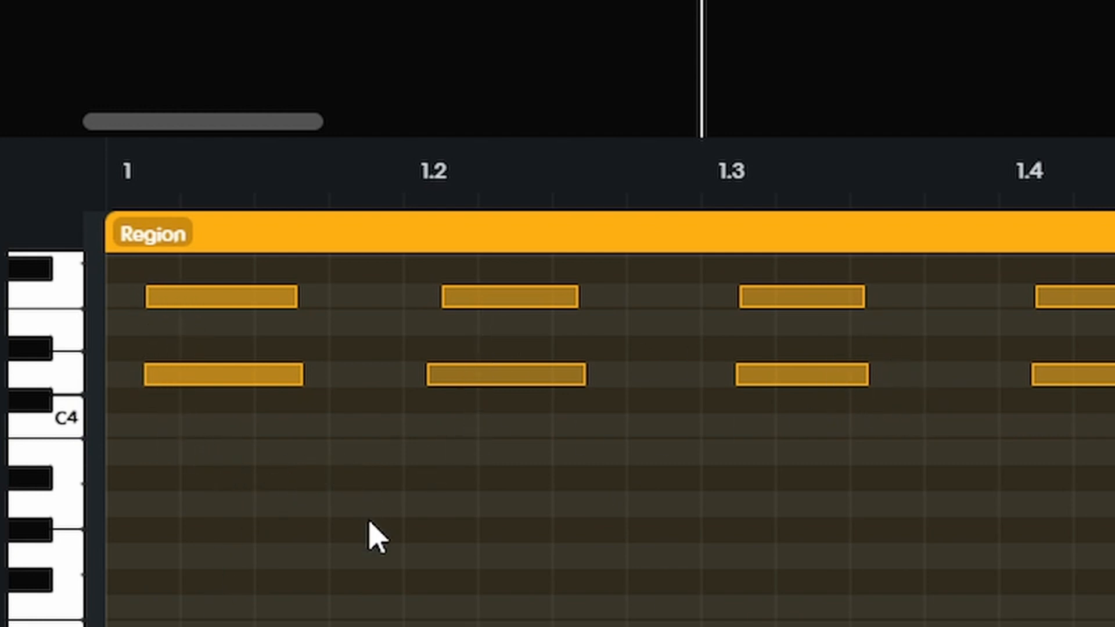
scroll("down", 3)
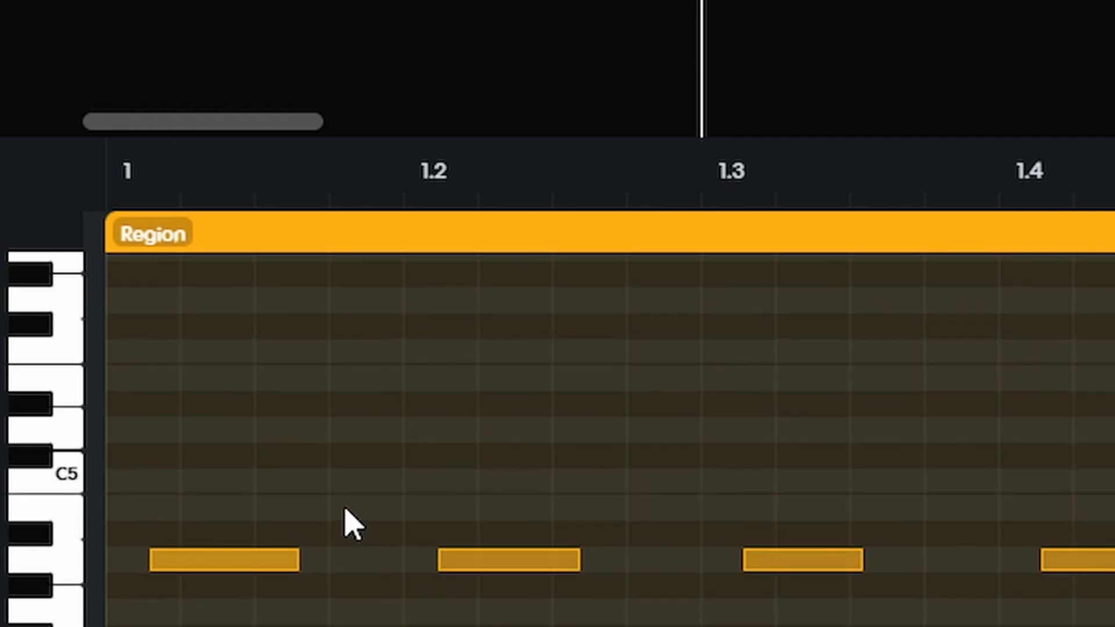
scroll("down", 3)
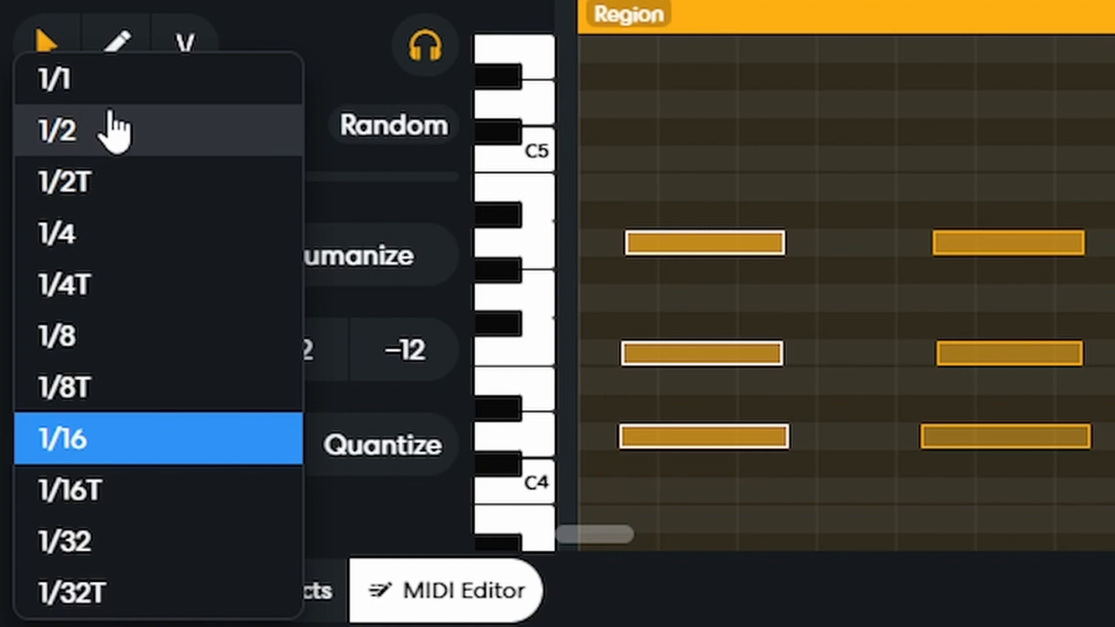
mouse_move(63, 80)
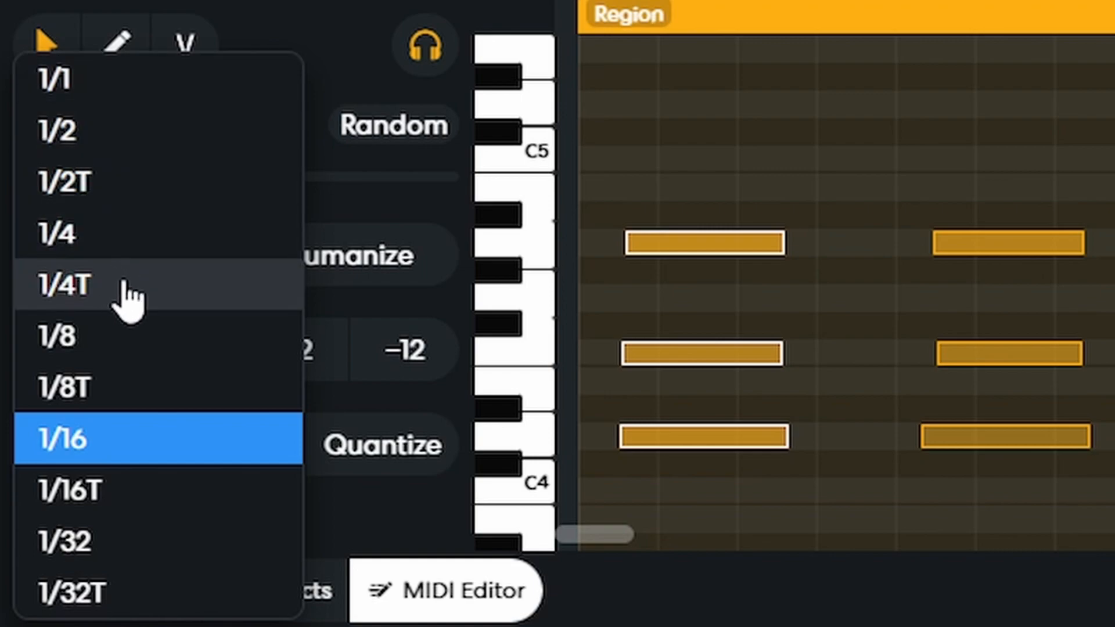
mouse_move(174, 291)
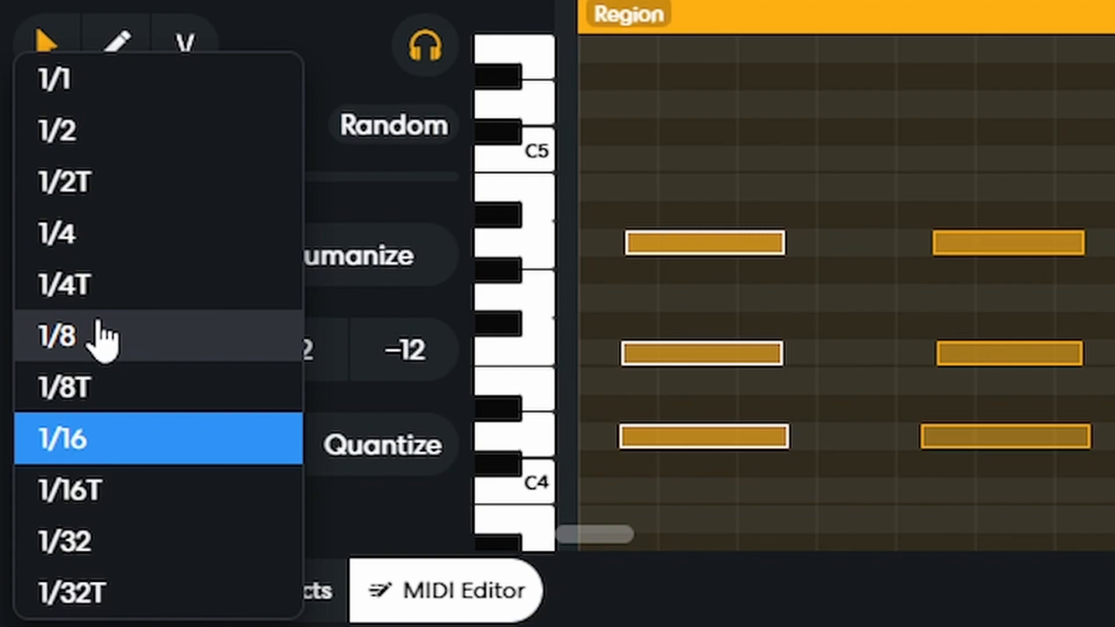
Choose 1/8 as the quantize grid resolution for the recorded notes
left_click(55, 337)
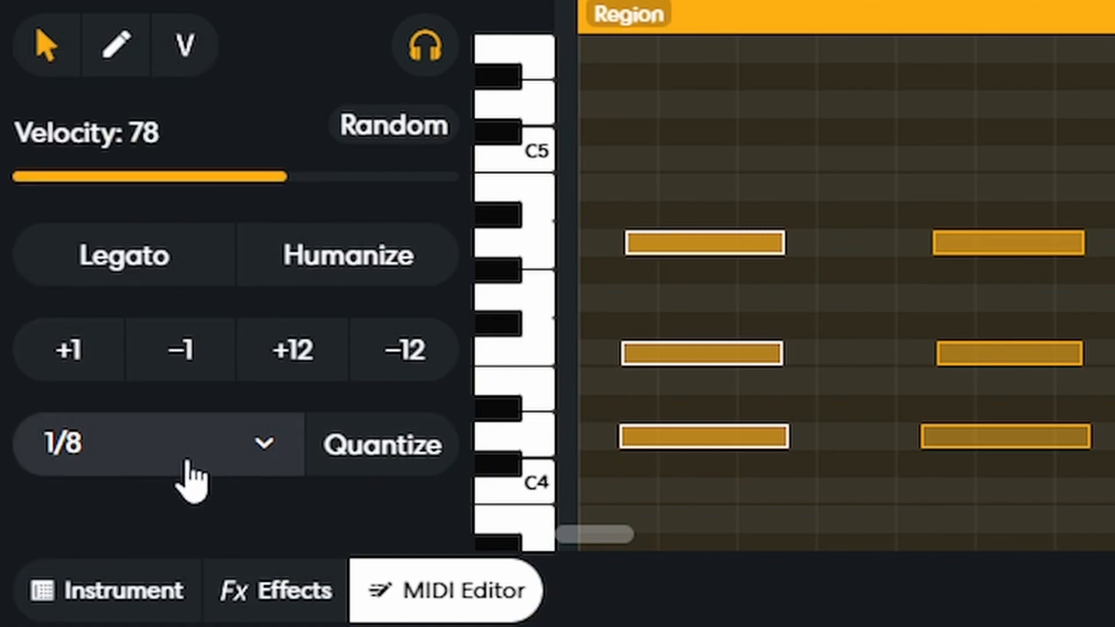
left_click(382, 445)
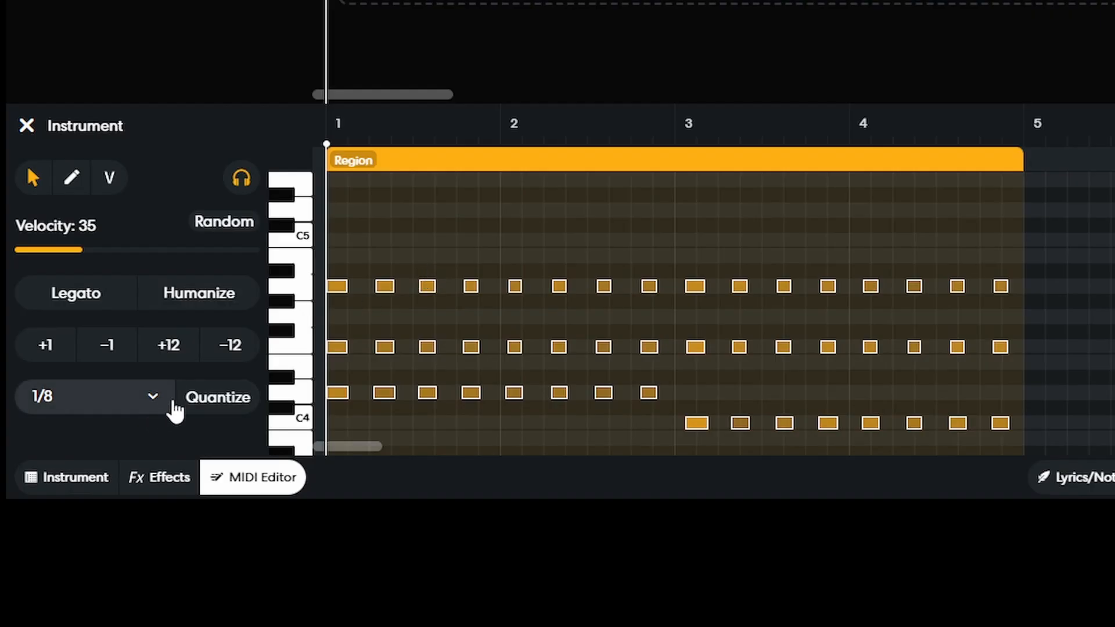
Quantize the recorded notes so they align on the 1/8 grid
left_click(219, 397)
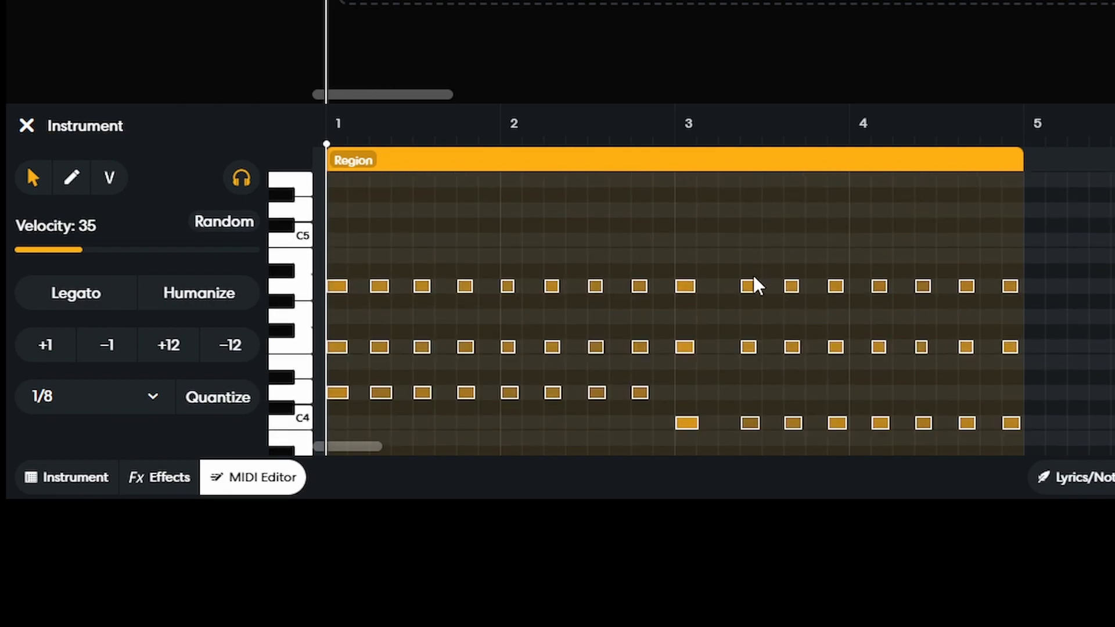
left_click_drag(48, 250, 81, 250)
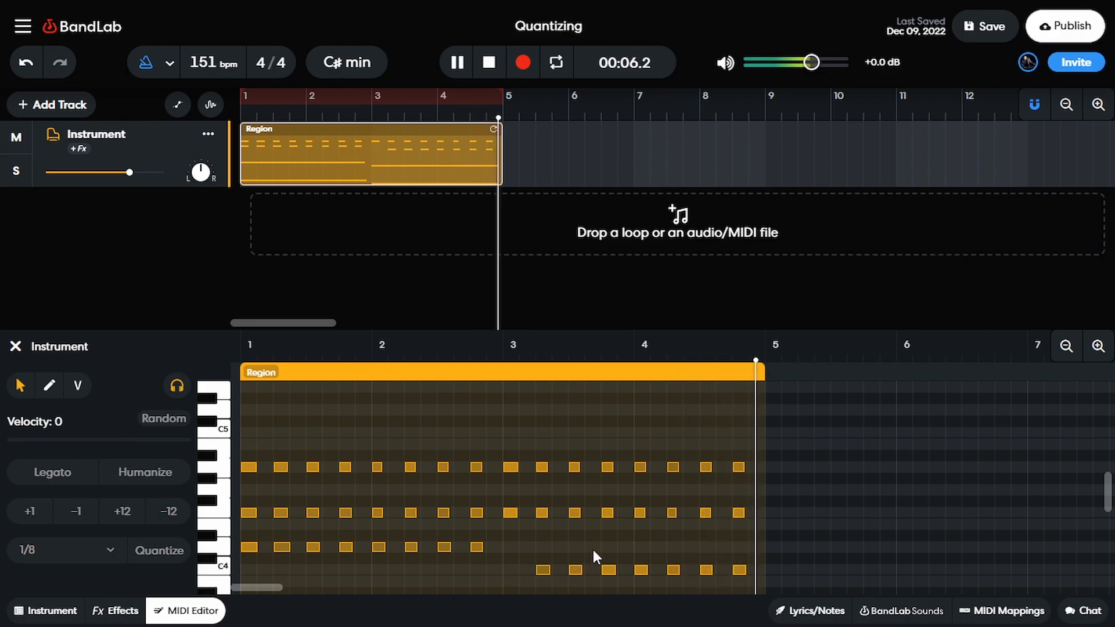
Stop playback of the quantized four-bar region
left_click(455, 62)
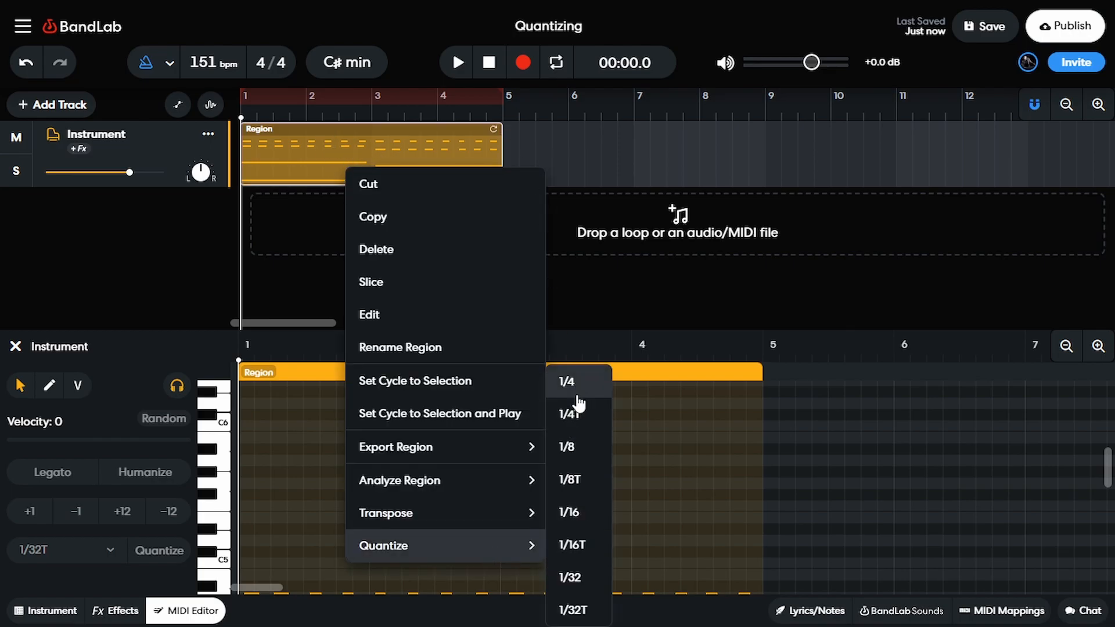
Quantize every note in the region from its context menu
left_click(567, 382)
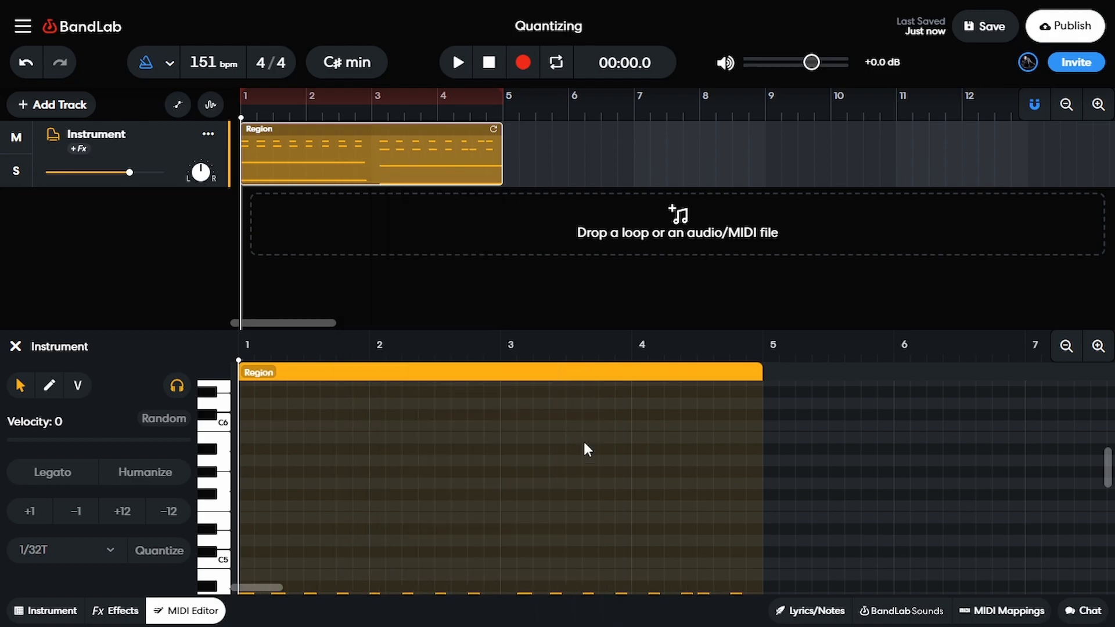